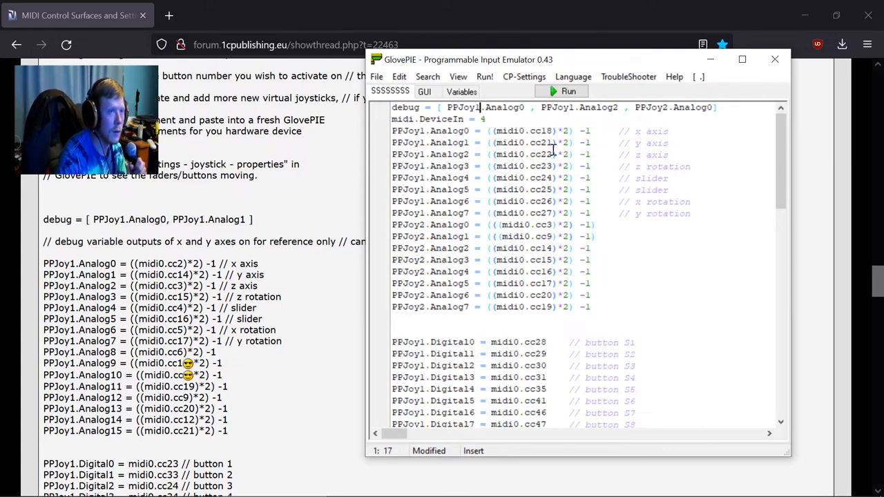
{"action": "mouse_move", "coordinate": [514, 196]}
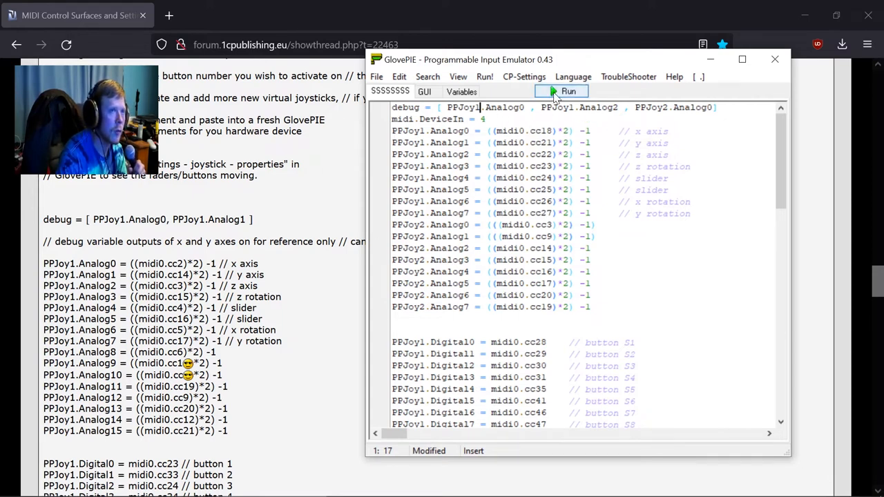
- Run the GlovePIE MIDI-to-joystick script and review its fader and button mappings
{"action": "left_click", "coordinate": [568, 91]}
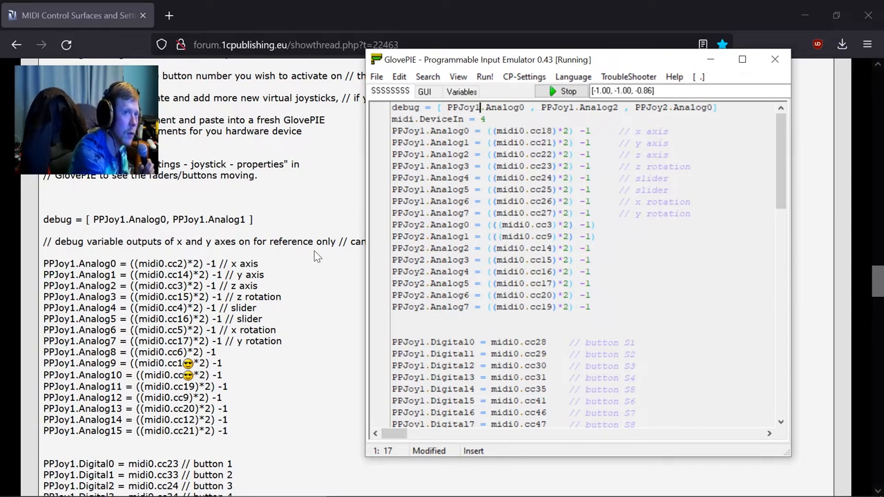
{"action": "scroll", "scroll_direction": "down", "scroll_amount": 3}
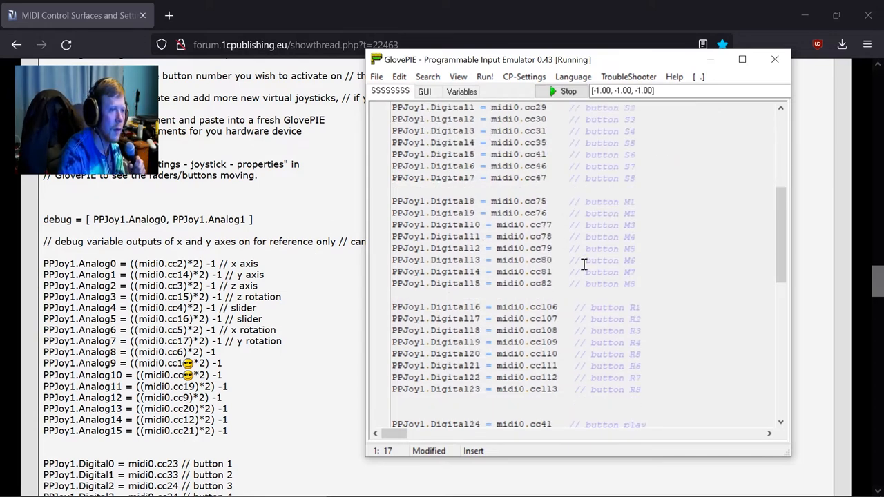
{"action": "scroll", "scroll_direction": "up", "scroll_amount": 3}
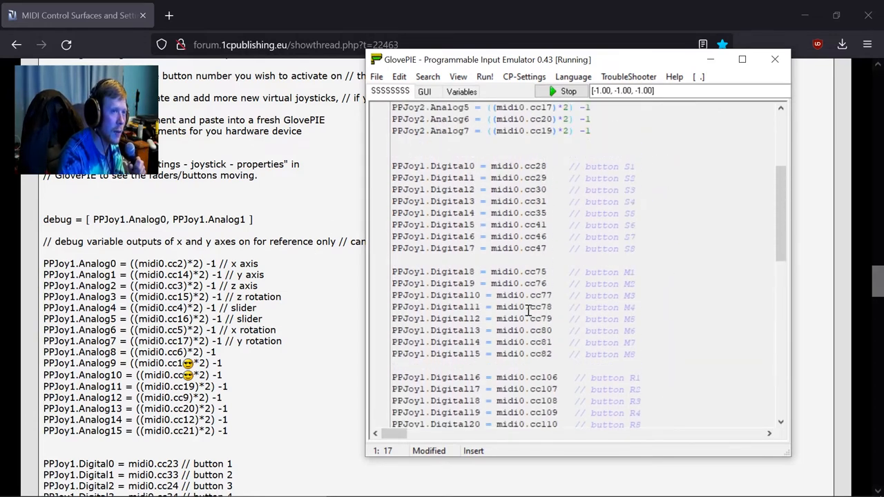
{"action": "scroll", "scroll_direction": "up", "scroll_amount": 3}
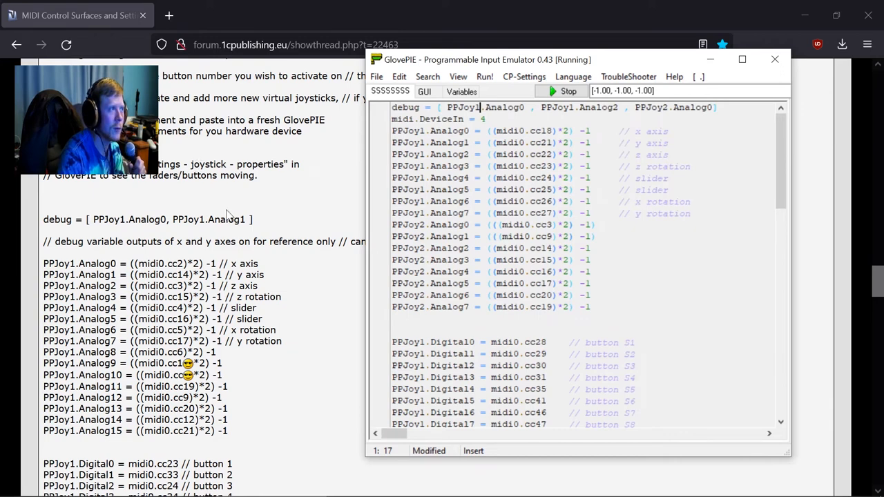
{"action": "mouse_move", "coordinate": [704, 82]}
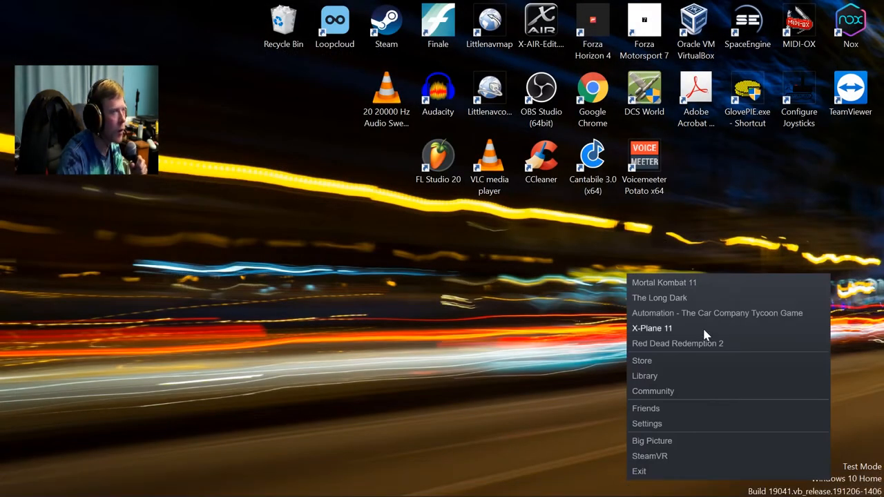
- Launch X-Plane 11 from the Steam tray icon's recent games list
{"action": "left_click", "coordinate": [652, 329]}
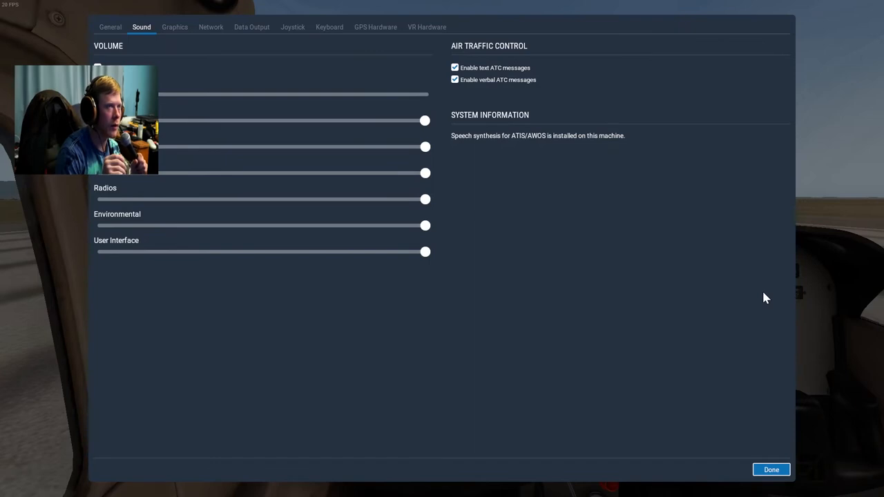
{"action": "mouse_move", "coordinate": [734, 297]}
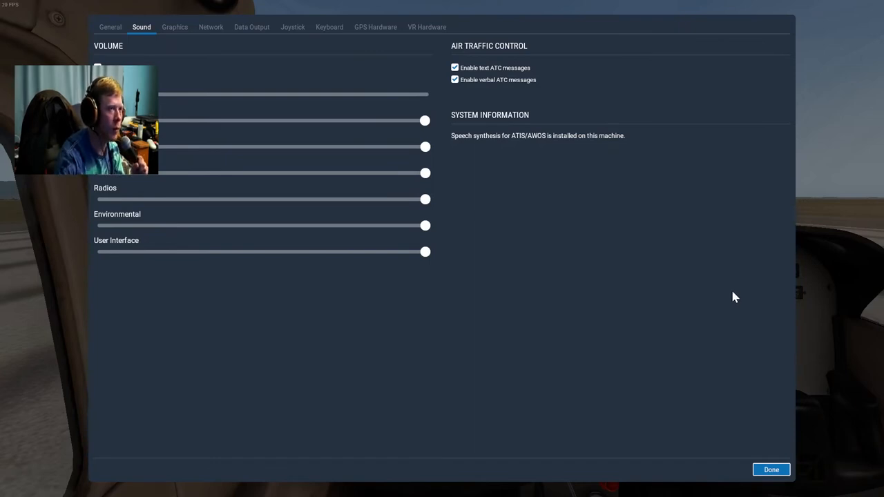
{"action": "mouse_move", "coordinate": [461, 291]}
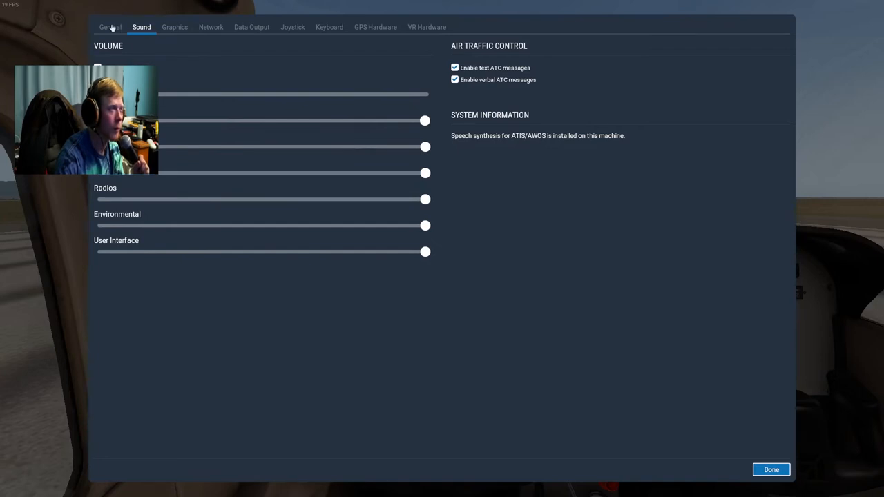
- Go through General and Graphics settings to the Joystick axis and button assignments
{"action": "left_click", "coordinate": [111, 27]}
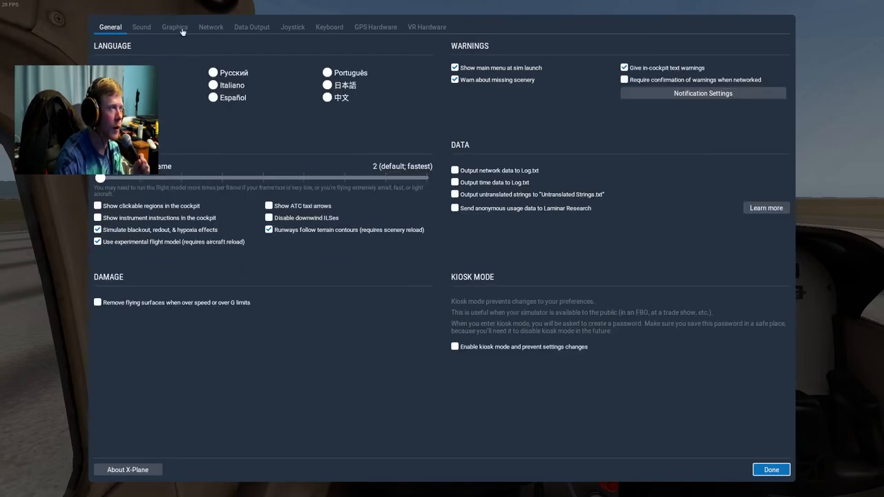
{"action": "left_click", "coordinate": [174, 28]}
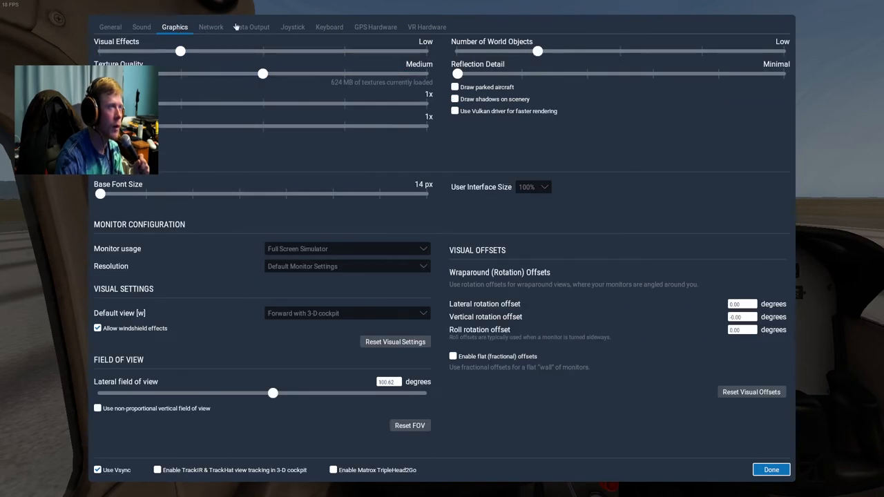
{"action": "mouse_move", "coordinate": [302, 37]}
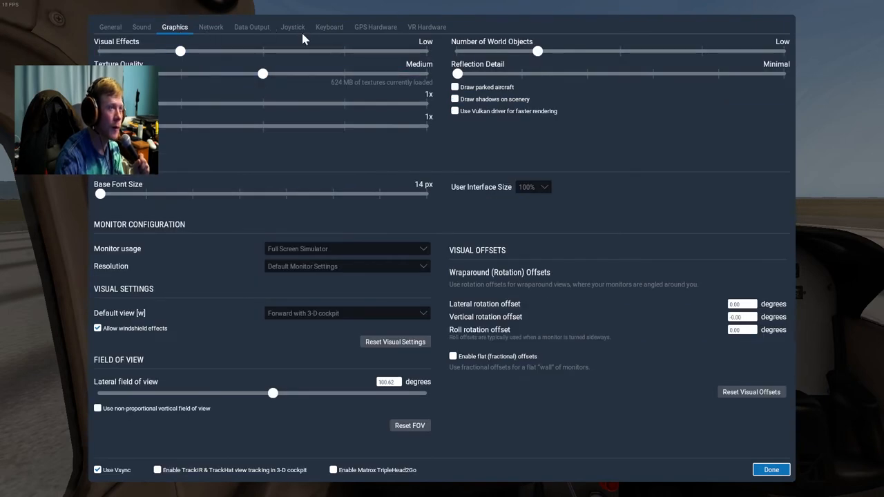
{"action": "left_click", "coordinate": [293, 28]}
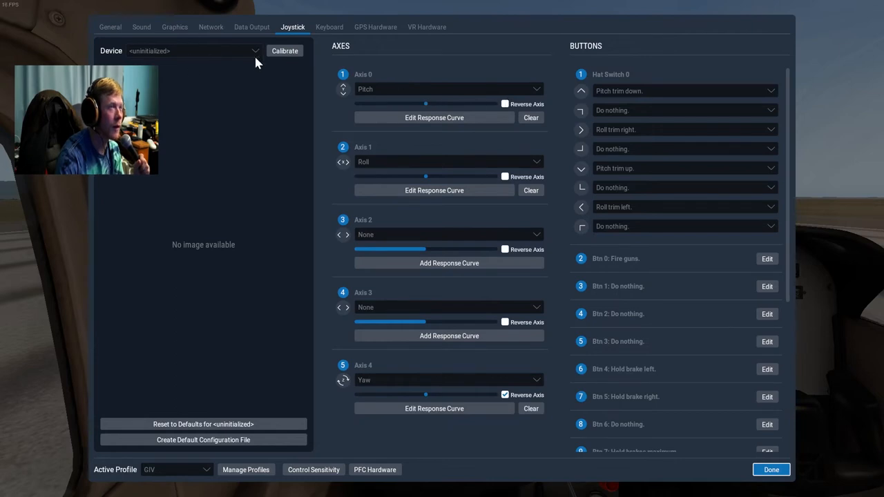
{"action": "mouse_move", "coordinate": [262, 89]}
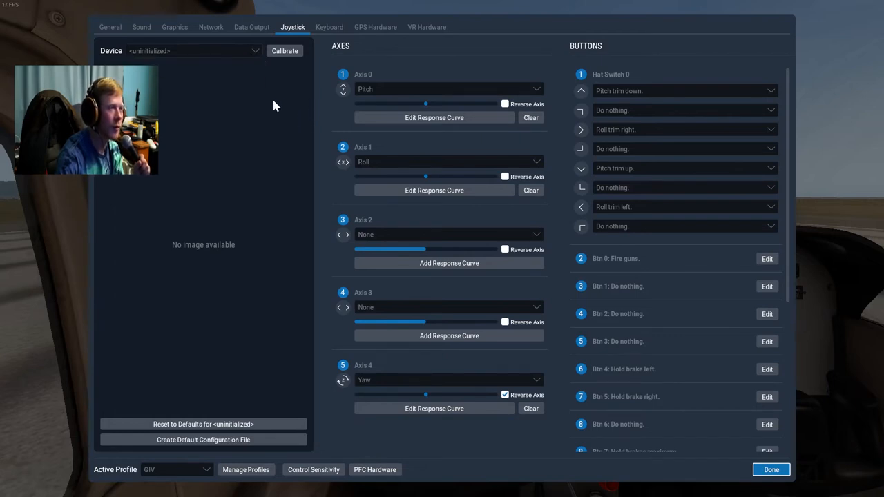
{"action": "mouse_move", "coordinate": [232, 254]}
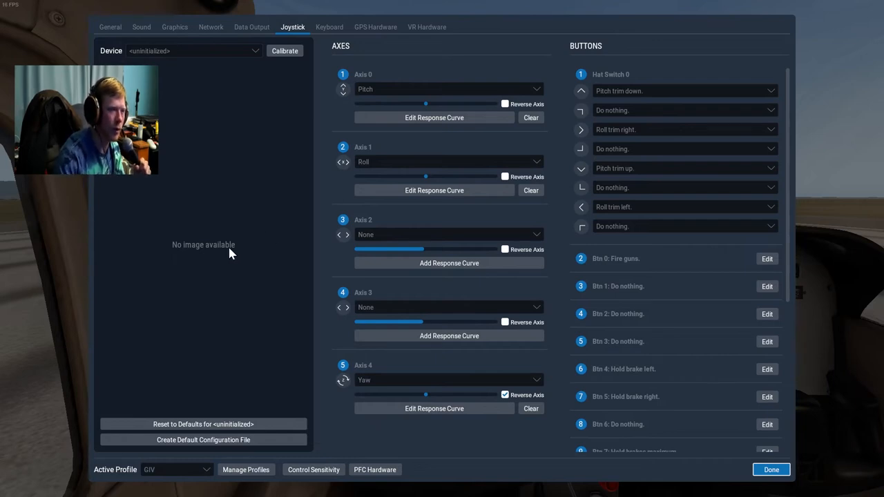
{"action": "scroll", "scroll_direction": "down", "scroll_amount": 3}
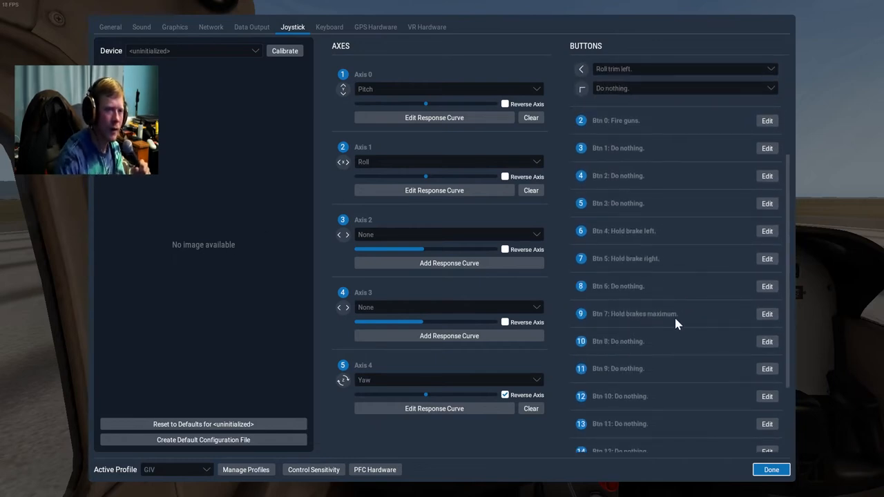
{"action": "left_click", "coordinate": [580, 69]}
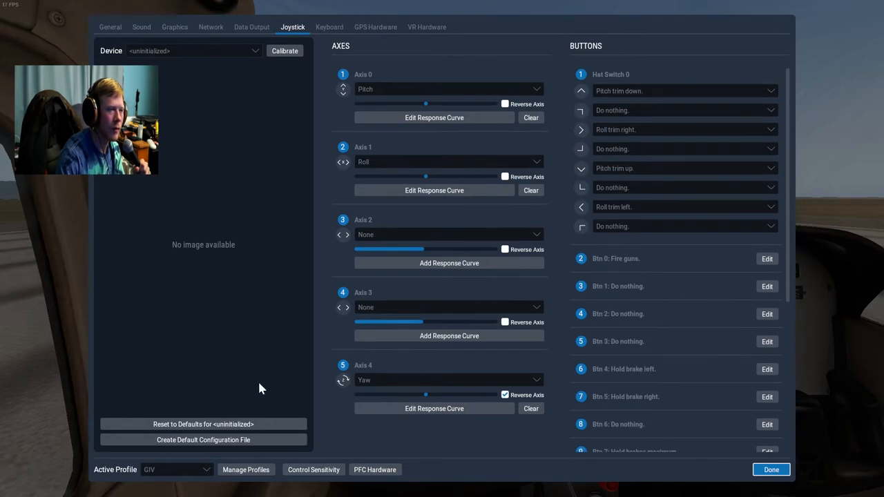
- Switch the active control profile to 'general' from the saved profiles list
{"action": "left_click", "coordinate": [177, 470]}
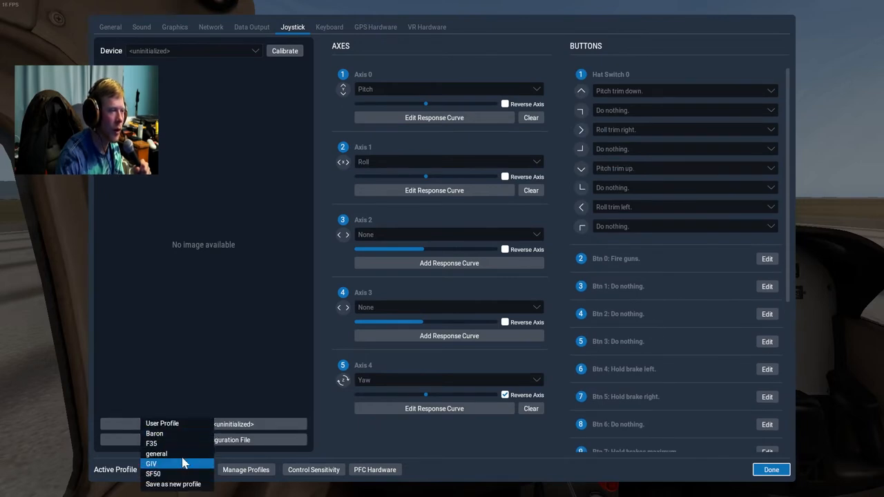
{"action": "mouse_move", "coordinate": [205, 422]}
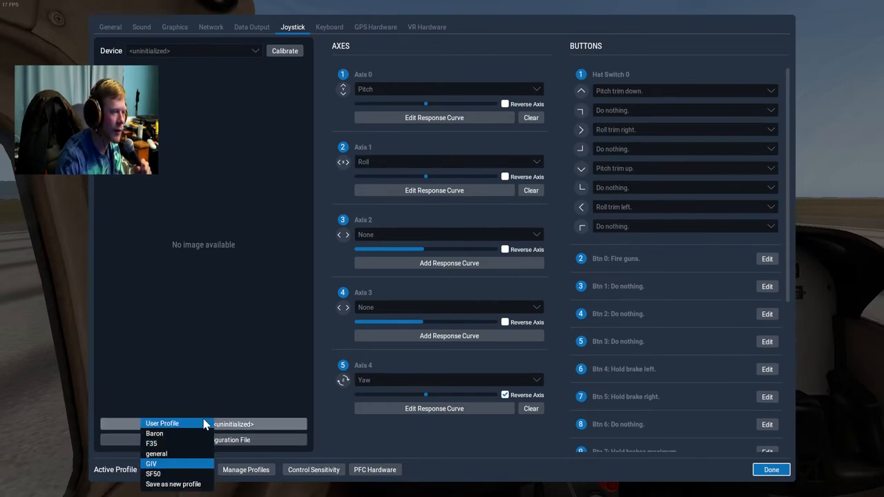
{"action": "mouse_move", "coordinate": [154, 433]}
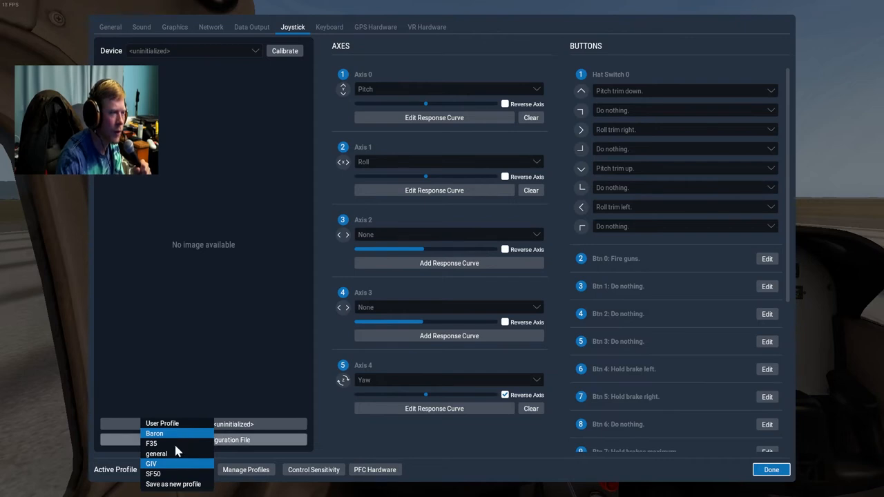
{"action": "left_click", "coordinate": [155, 453]}
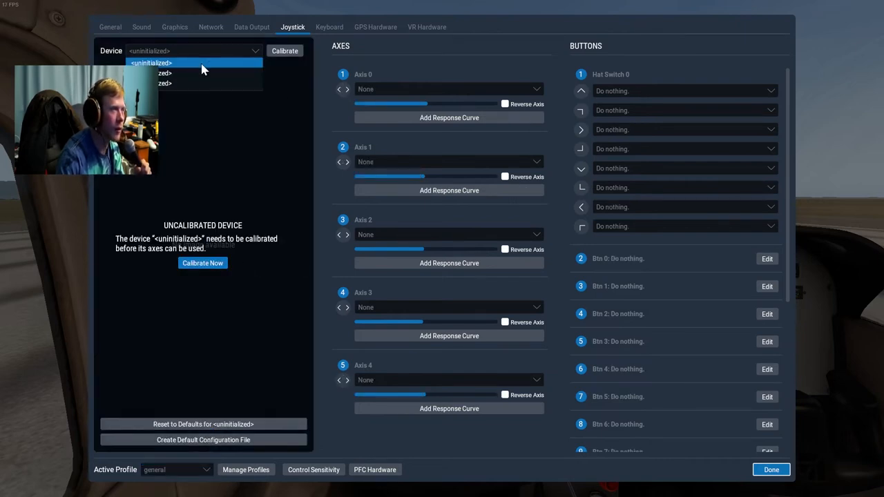
- Select the configured device and review its throttle, mixture, prop, flaps, gear, speedbrake and reverse axes
{"action": "left_click", "coordinate": [159, 71]}
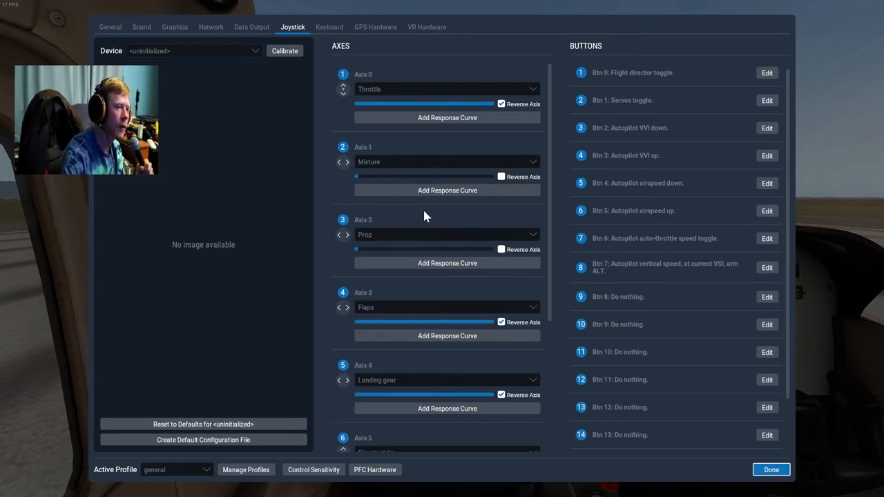
{"action": "scroll", "scroll_direction": "down", "scroll_amount": 3}
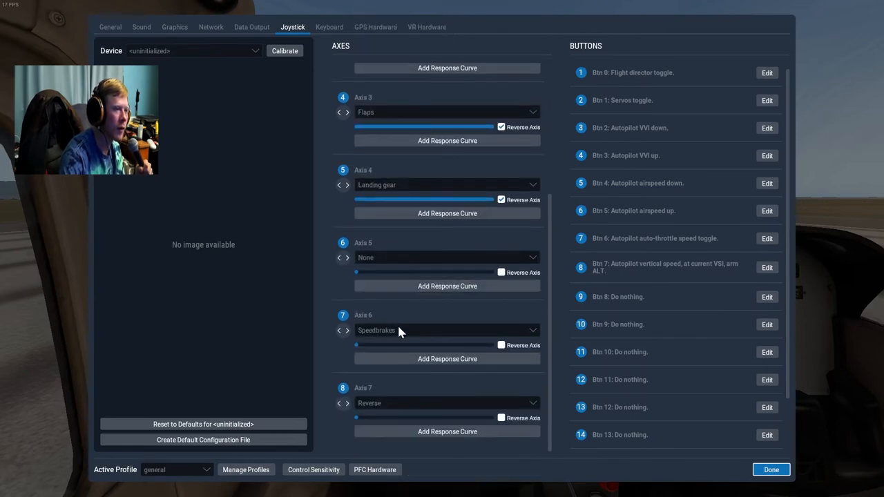
{"action": "scroll", "scroll_direction": "up", "scroll_amount": 3}
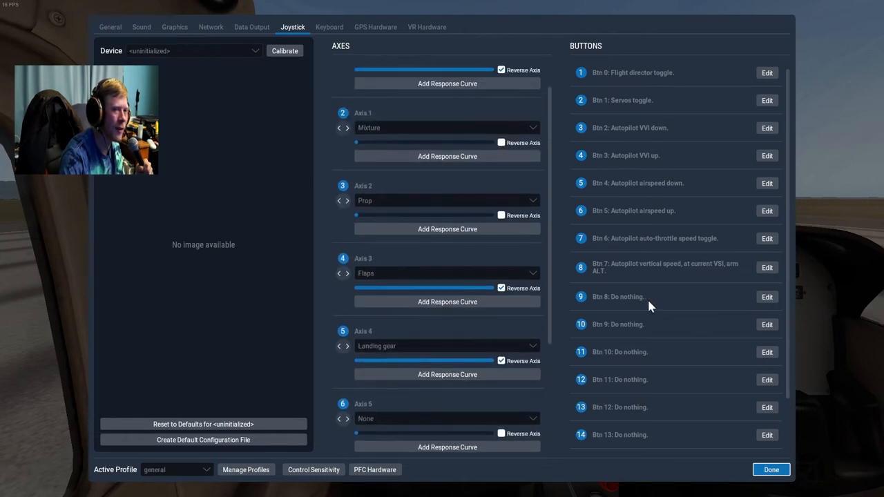
{"action": "mouse_move", "coordinate": [610, 158]}
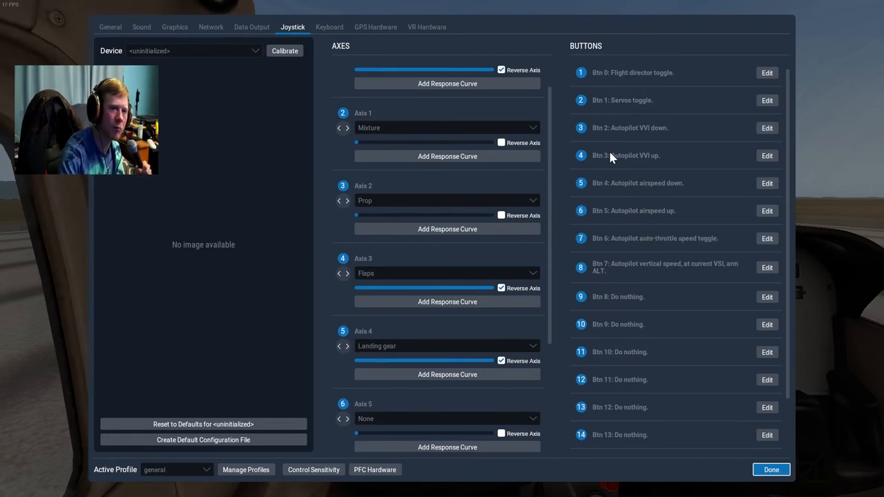
{"action": "mouse_move", "coordinate": [290, 83]}
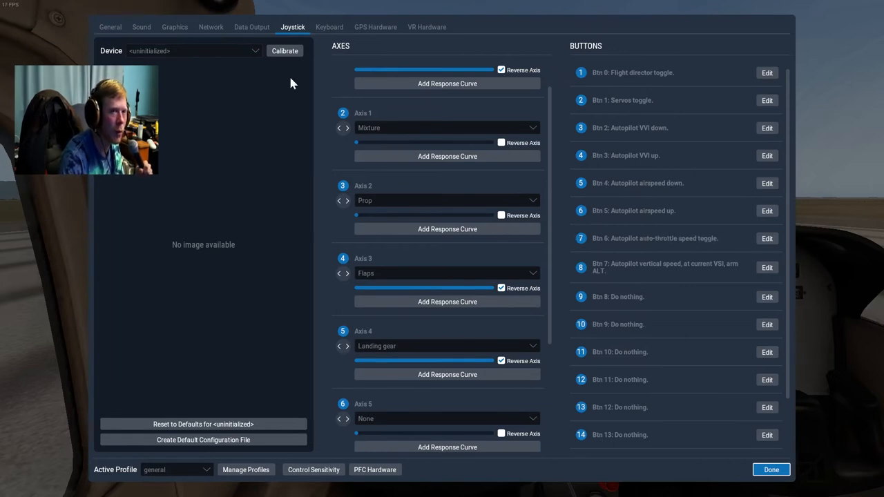
{"action": "mouse_move", "coordinate": [207, 213]}
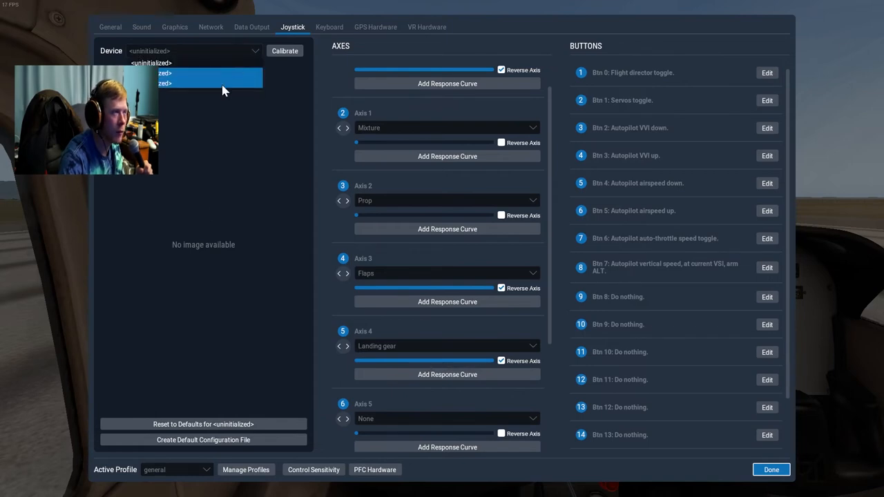
{"action": "left_click", "coordinate": [207, 71]}
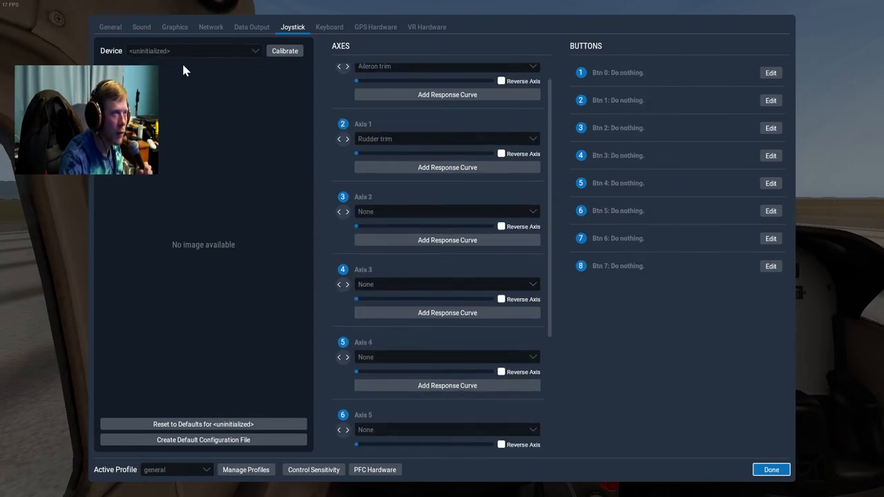
{"action": "mouse_move", "coordinate": [238, 83]}
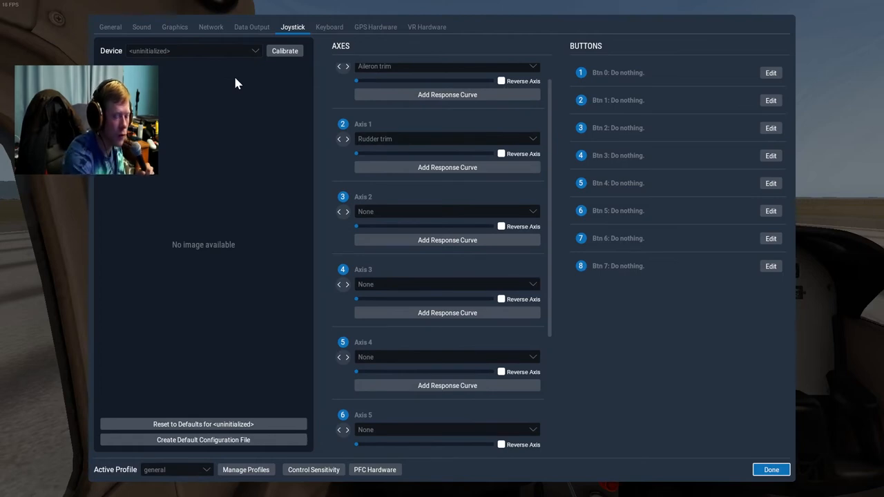
{"action": "scroll", "scroll_direction": "up", "scroll_amount": 3}
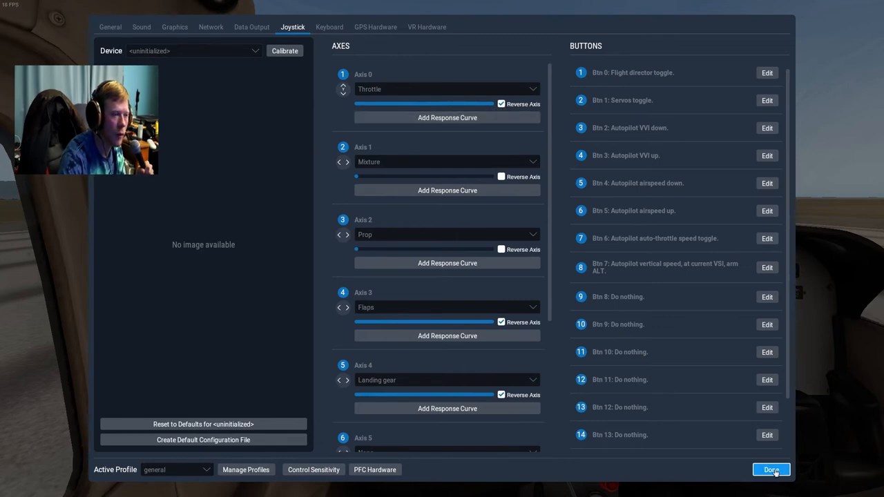
- Assign the uncalibrated device's axes to pitch, roll and yaw, then begin a button assignment
{"action": "left_click", "coordinate": [771, 469]}
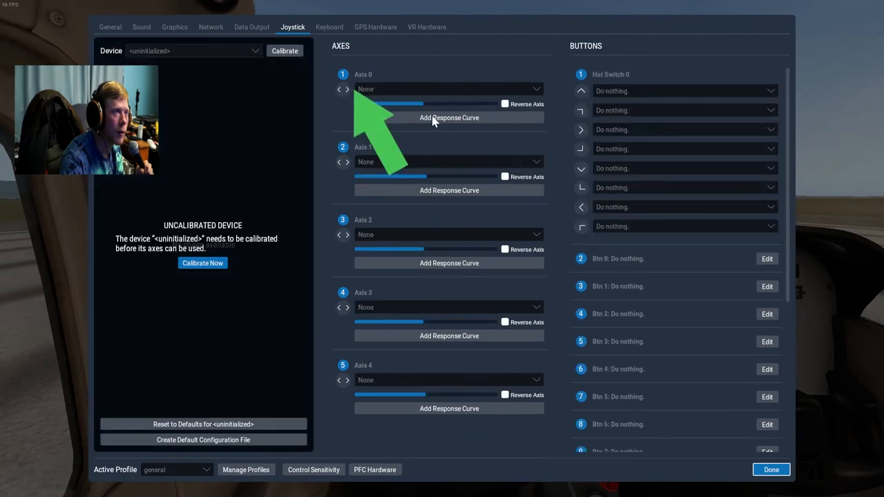
{"action": "left_click", "coordinate": [449, 88]}
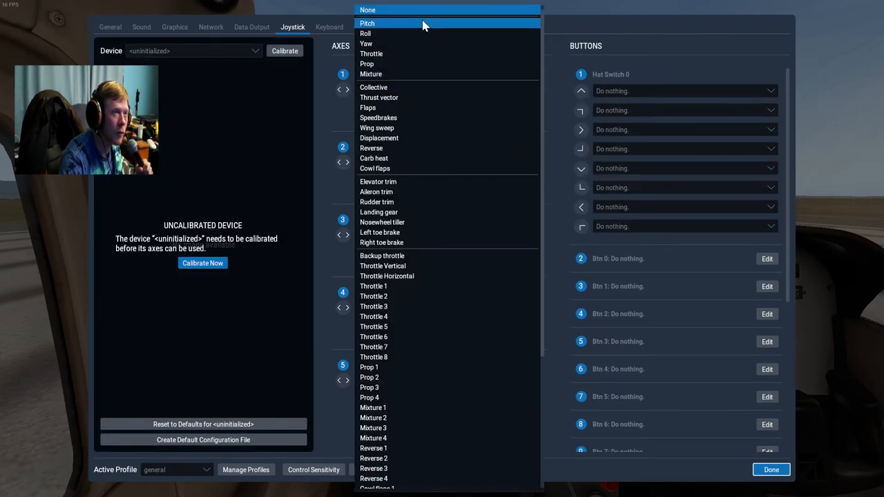
{"action": "left_click", "coordinate": [367, 22]}
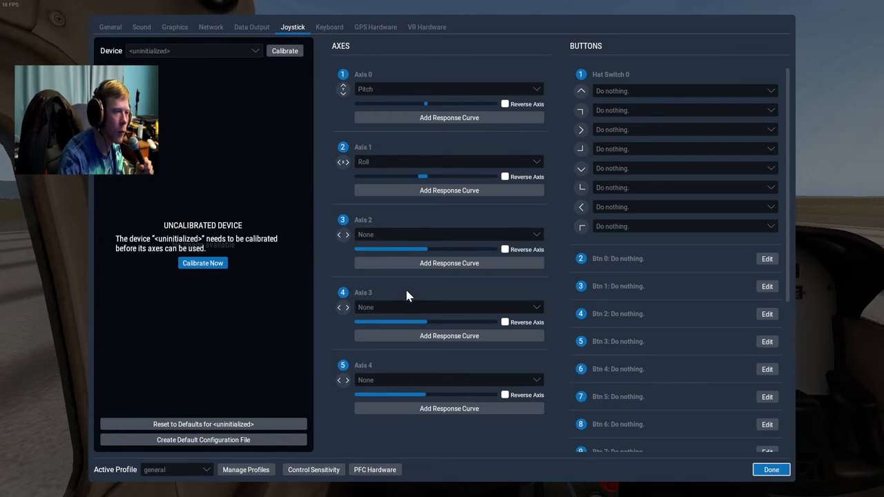
{"action": "left_click", "coordinate": [449, 89]}
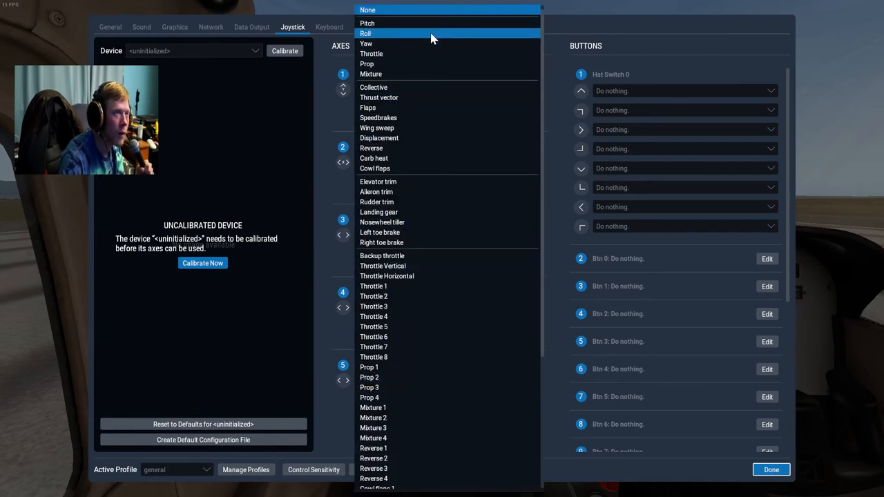
{"action": "left_click", "coordinate": [365, 33]}
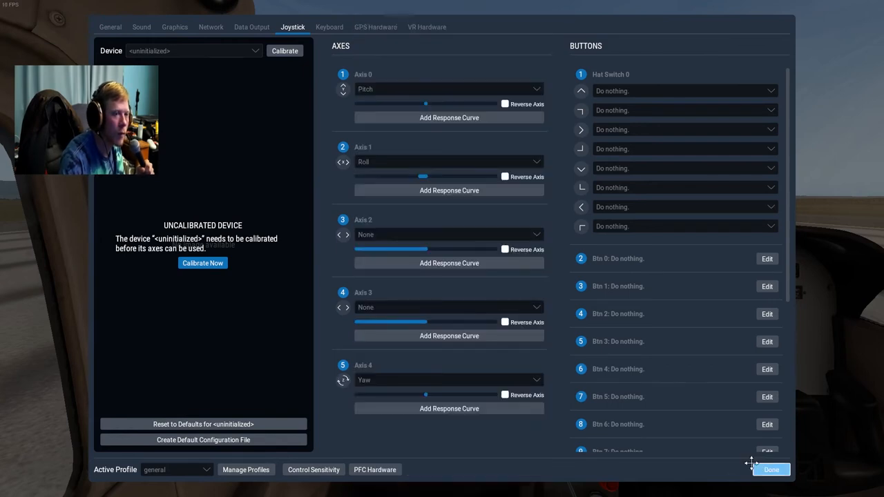
{"action": "left_click", "coordinate": [770, 469]}
{"action": "type", "text": "brakes"}
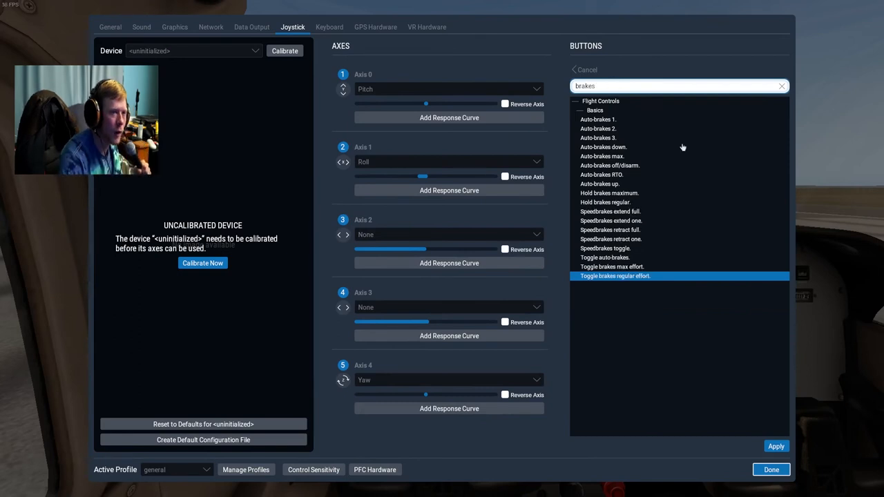
{"action": "mouse_move", "coordinate": [644, 127]}
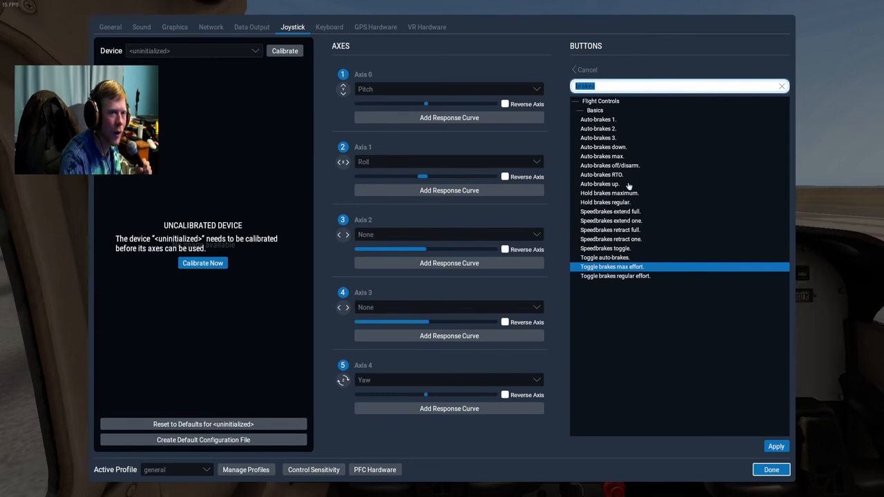
{"action": "mouse_move", "coordinate": [613, 235]}
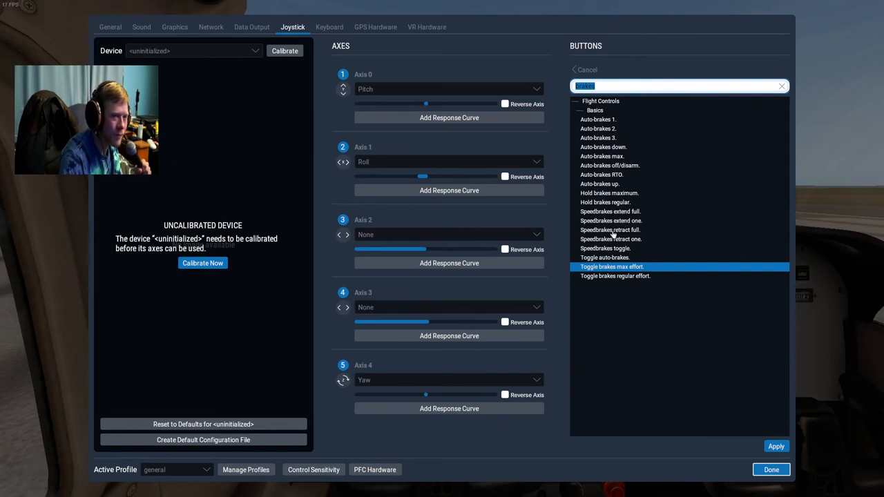
{"action": "mouse_move", "coordinate": [627, 193]}
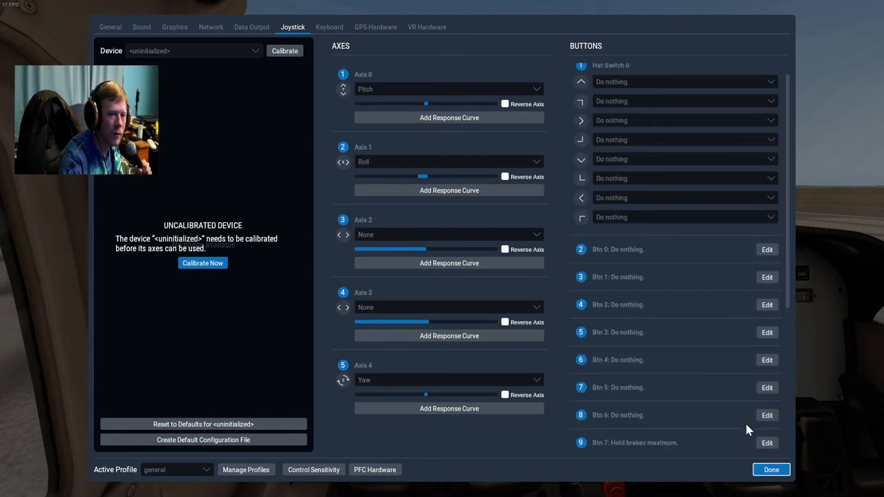
- Bind button 7 to Hold brakes maximum and return to the cockpit on the runway
{"action": "left_click", "coordinate": [770, 469]}
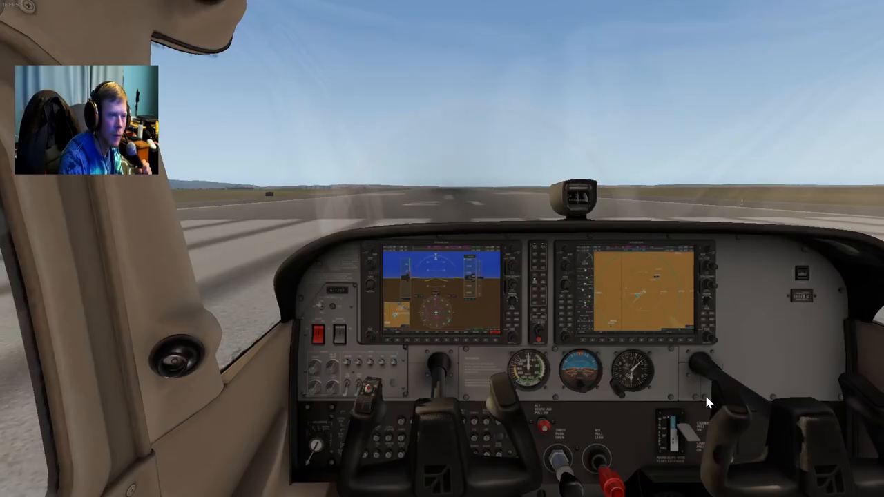